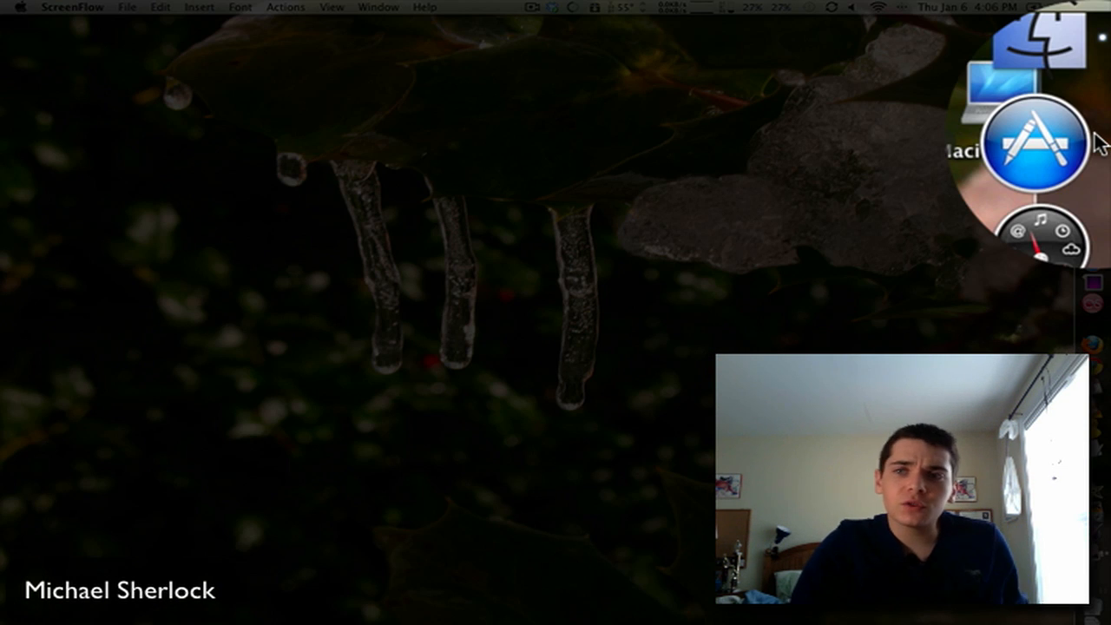
- Launch the Mac App Store from the Dock onto its Featured page
{"action": "left_click", "coordinate": [1034, 139]}
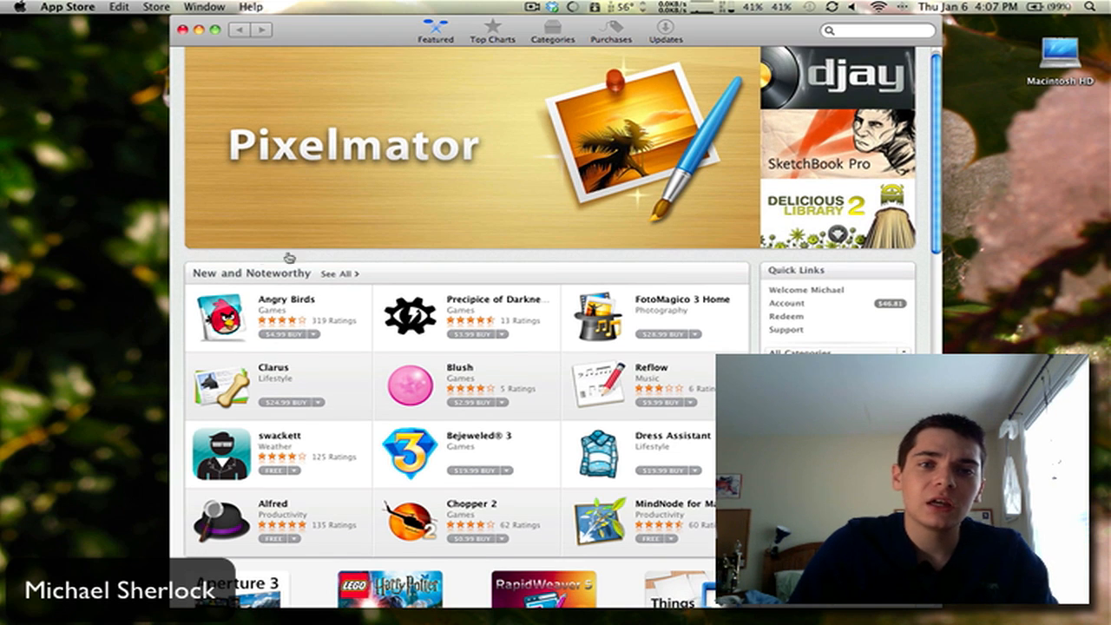
- Browse the Featured page's What's Hot and Staff Favorites, then switch to Top Charts
{"action": "scroll", "scroll_direction": "down", "scroll_amount": 3}
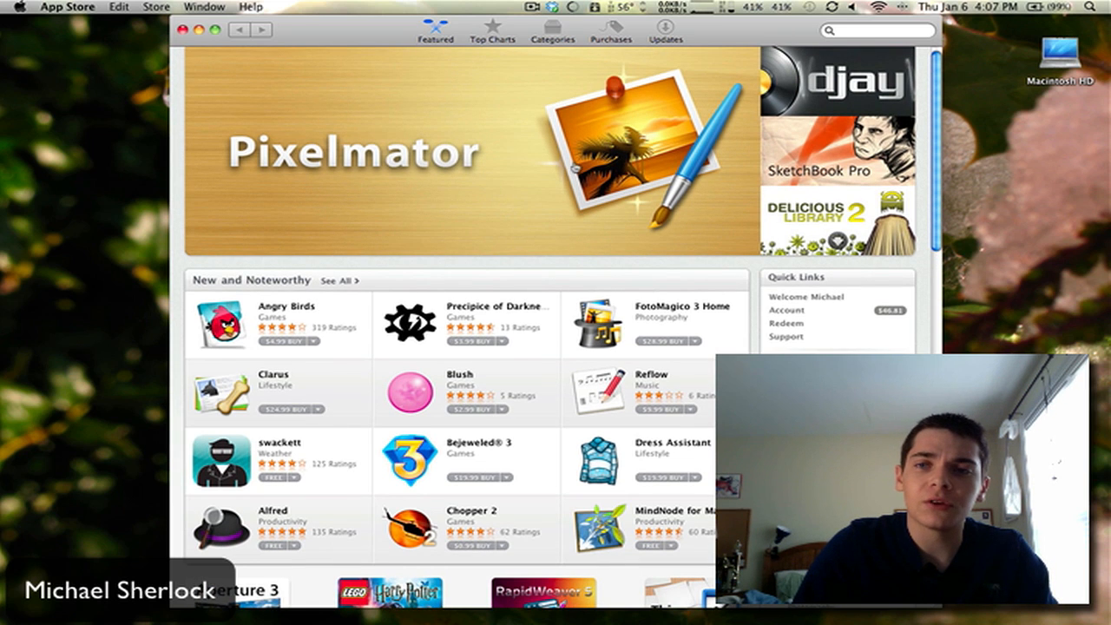
{"action": "scroll", "scroll_direction": "down", "scroll_amount": 3}
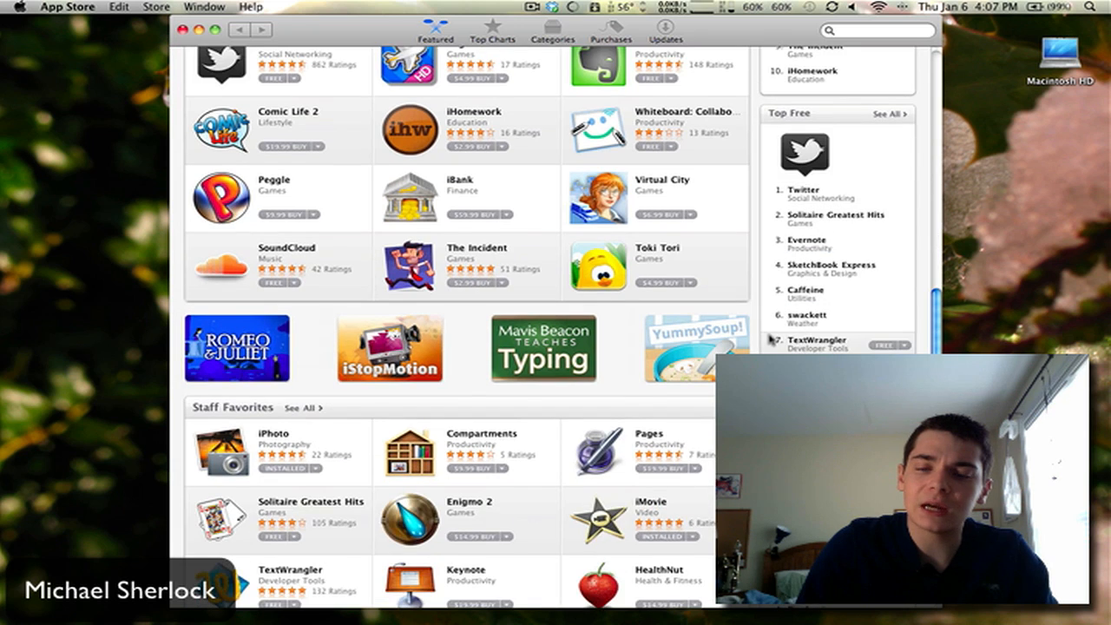
{"action": "scroll", "scroll_direction": "up", "scroll_amount": 3}
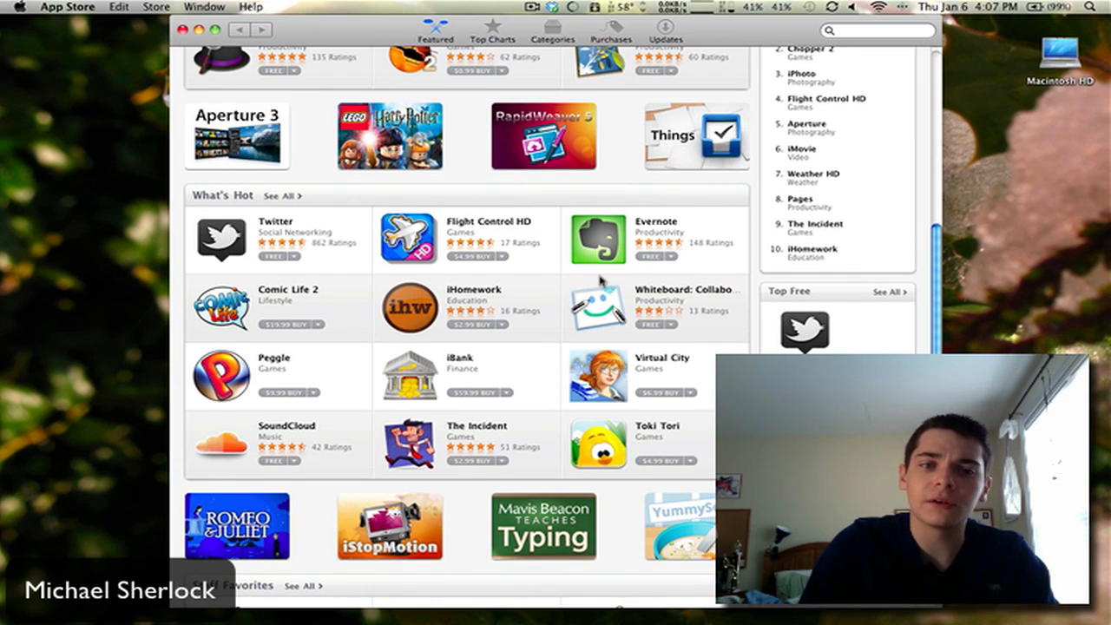
{"action": "scroll", "scroll_direction": "down", "scroll_amount": 3}
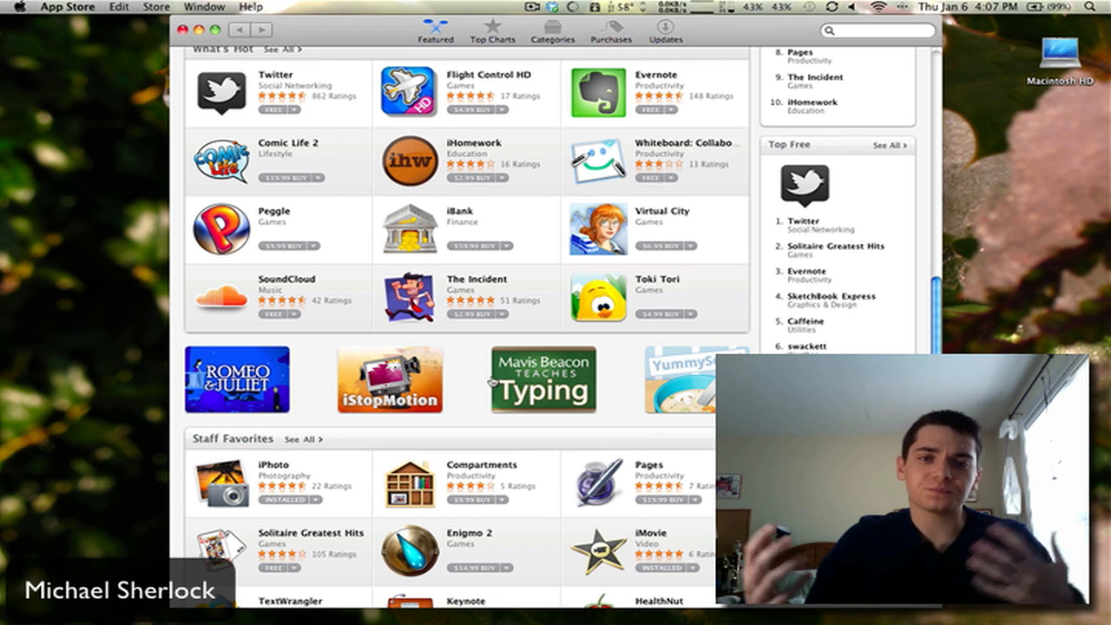
{"action": "scroll", "scroll_direction": "down", "scroll_amount": 3}
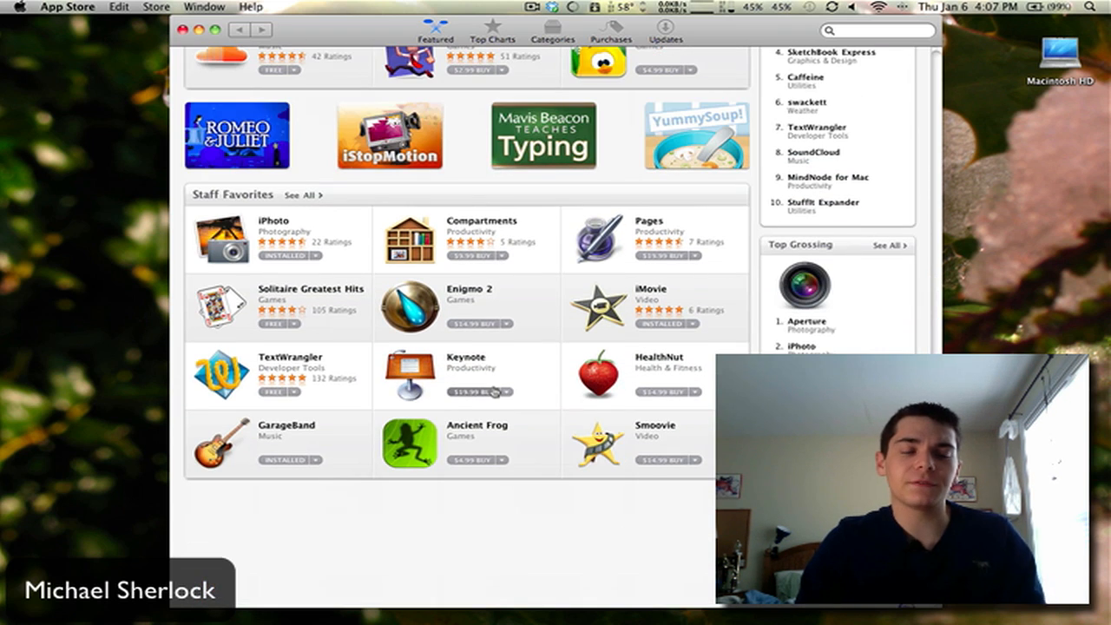
{"action": "mouse_move", "coordinate": [488, 393]}
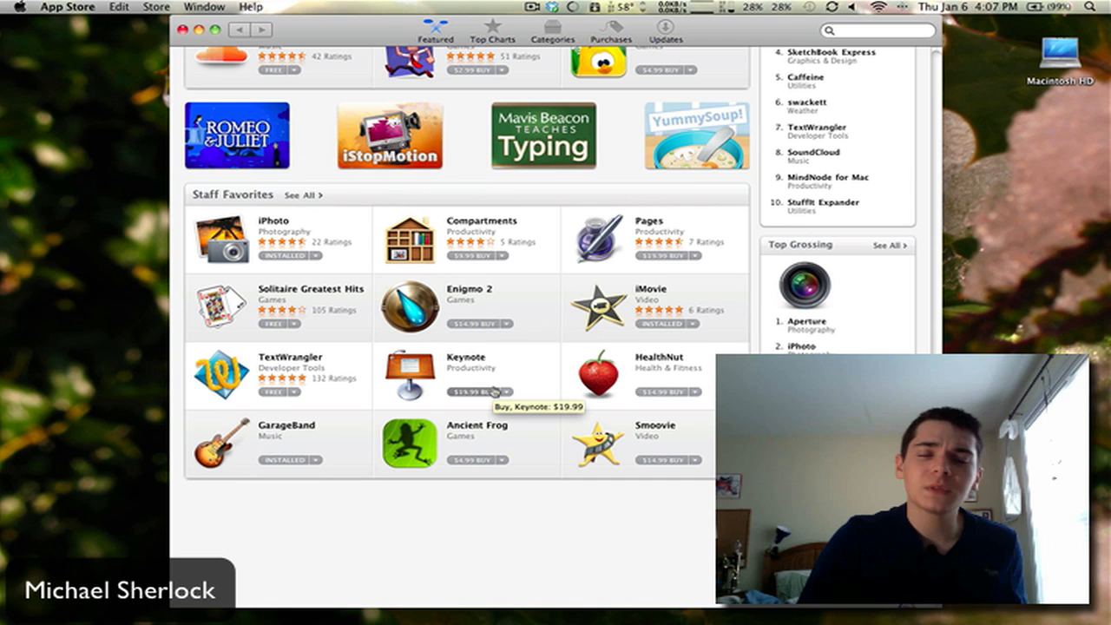
{"action": "left_click", "coordinate": [493, 27]}
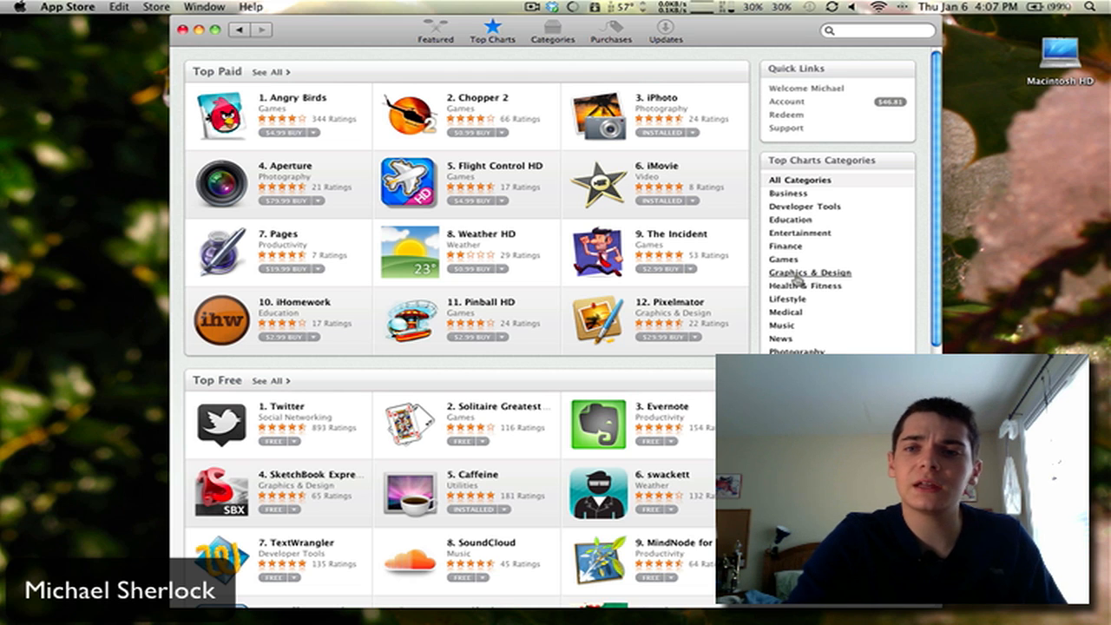
- View the Graphics & Design charts, Pixelmator's page, then the Developer Tools category
{"action": "left_click", "coordinate": [809, 273]}
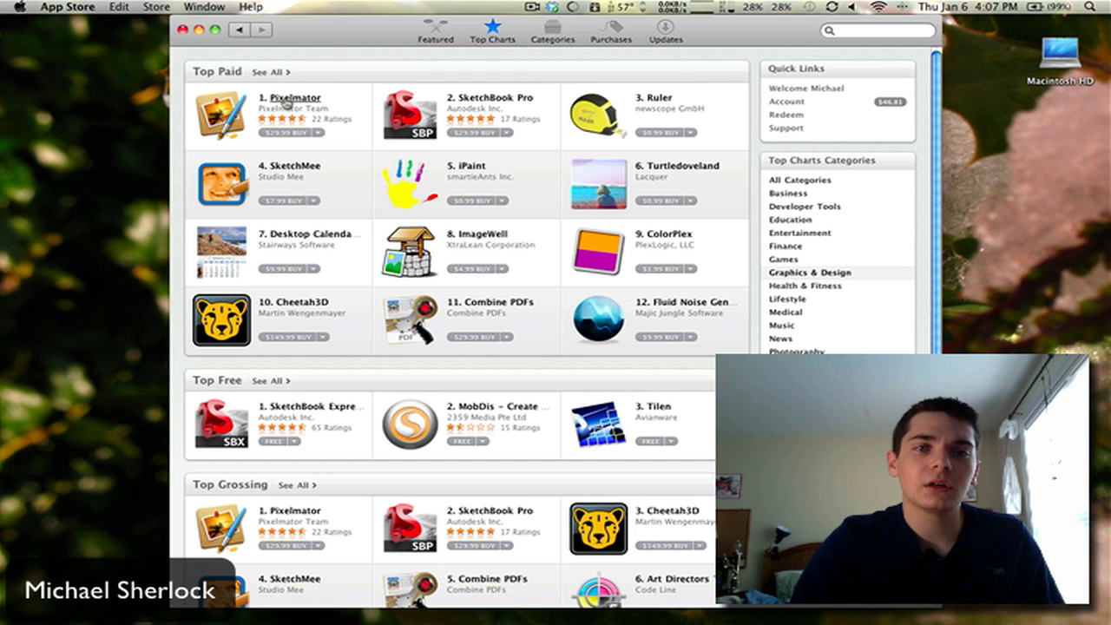
{"action": "left_click", "coordinate": [294, 97]}
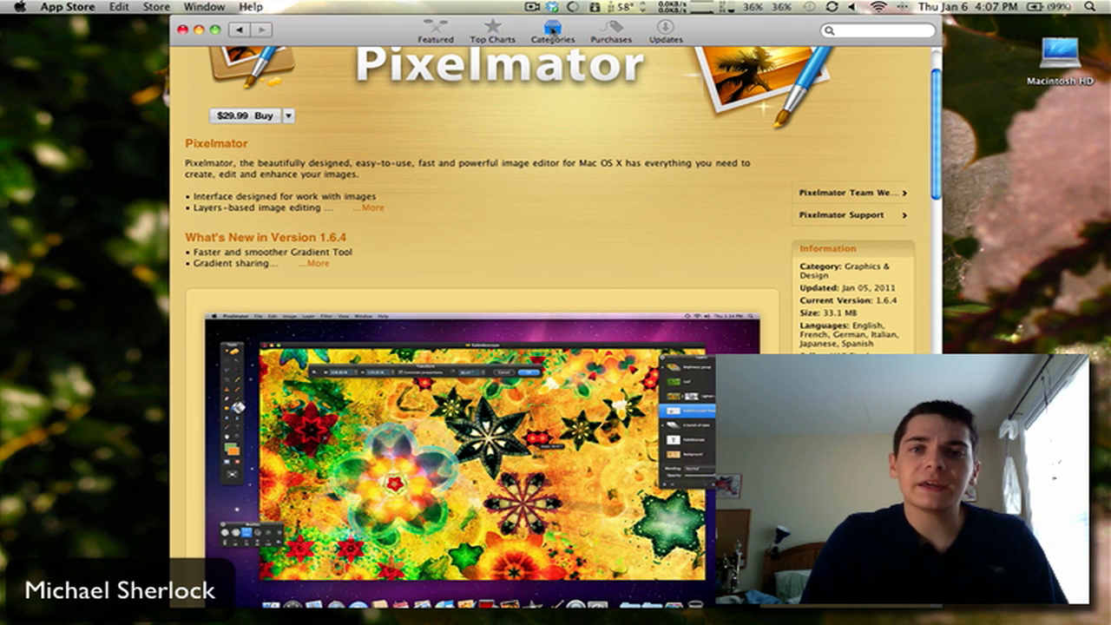
{"action": "left_click", "coordinate": [552, 31]}
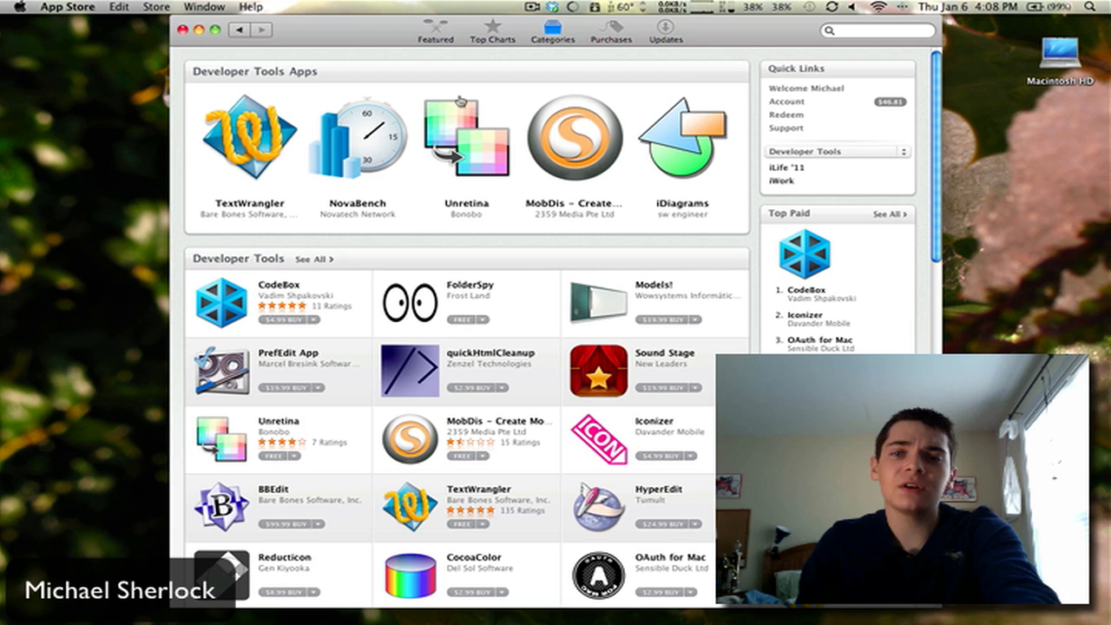
- Browse the Developer Tools list, then go to the Purchases page
{"action": "scroll", "scroll_direction": "down", "scroll_amount": 3}
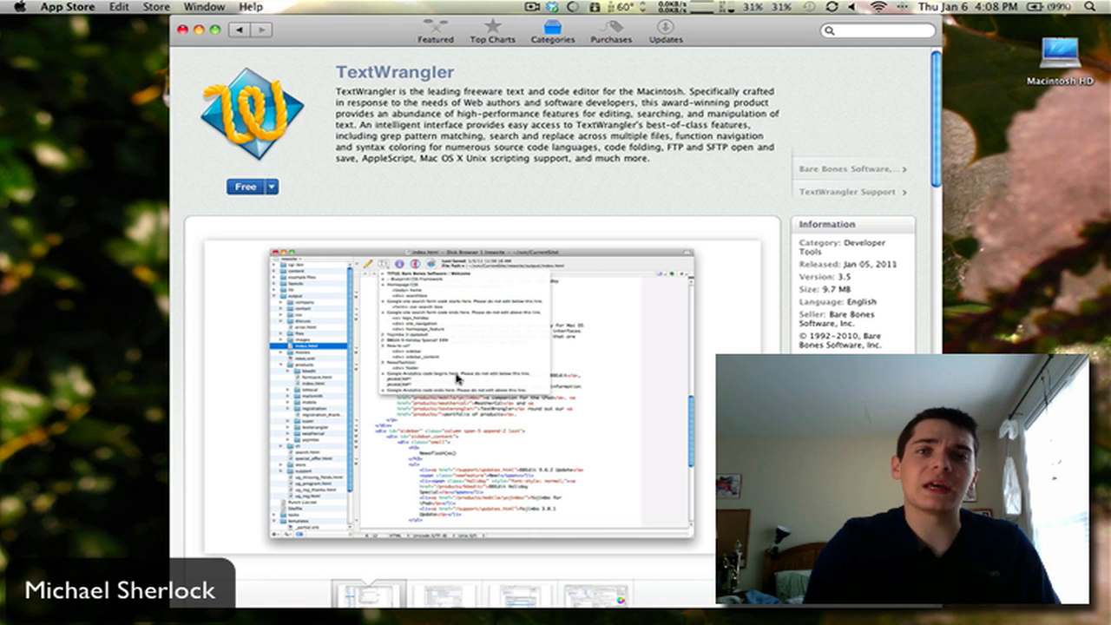
{"action": "mouse_move", "coordinate": [304, 198]}
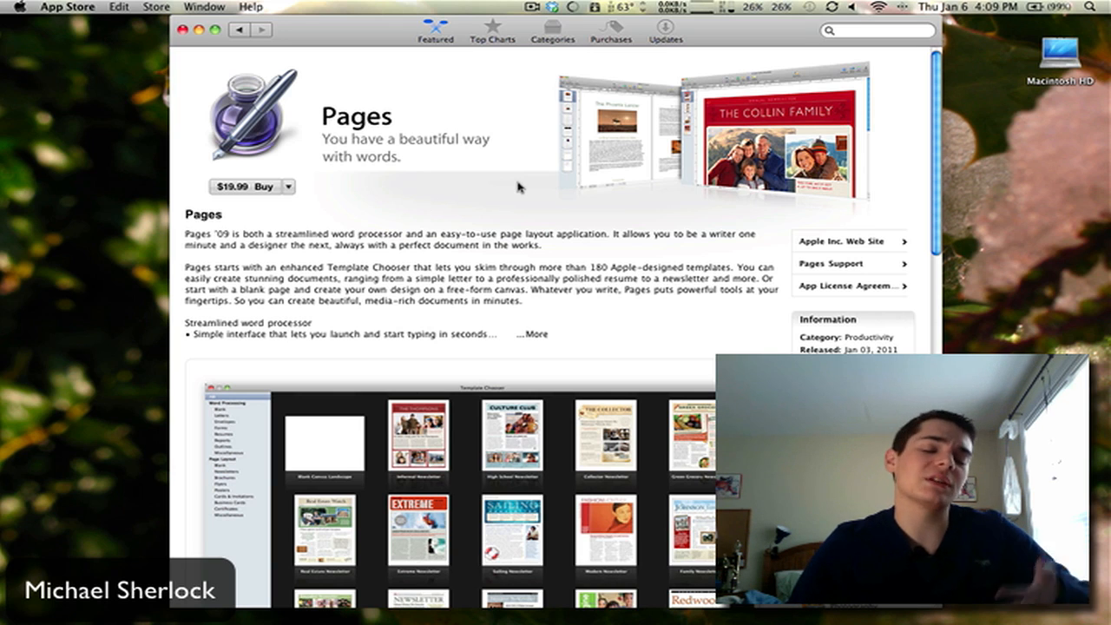
{"action": "mouse_move", "coordinate": [628, 54]}
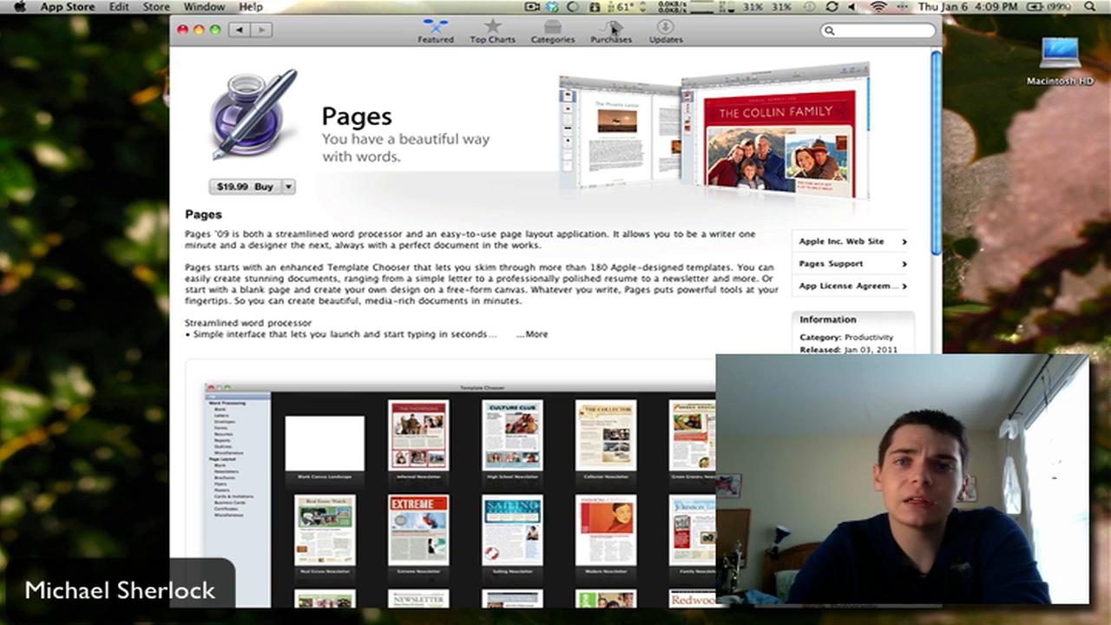
{"action": "left_click", "coordinate": [612, 31]}
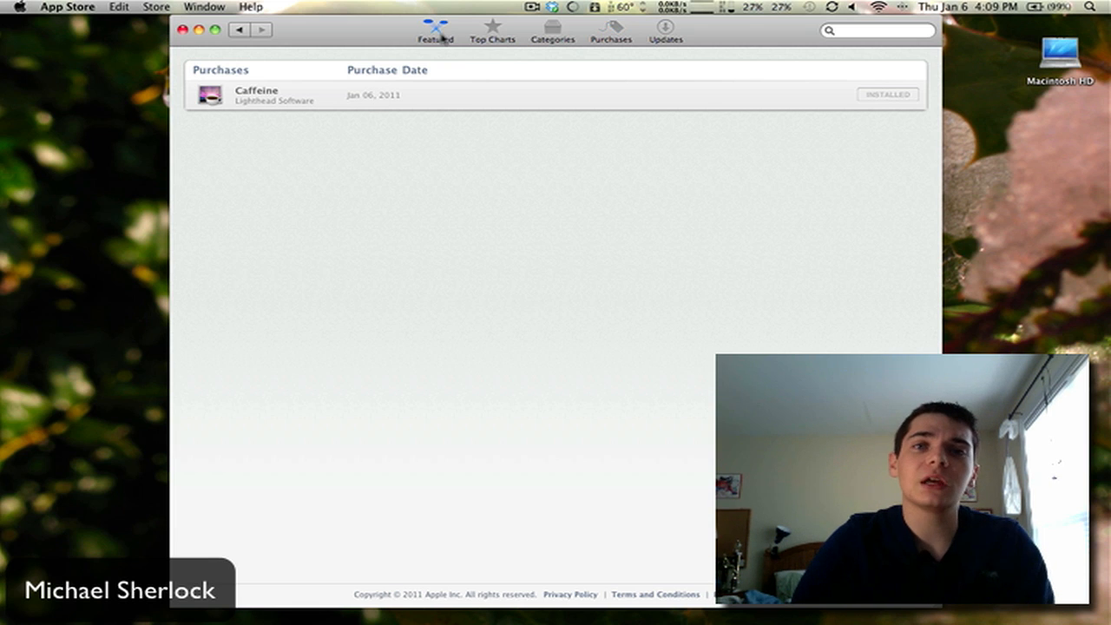
- Return from Purchases to the Featured page
{"action": "left_click", "coordinate": [436, 28]}
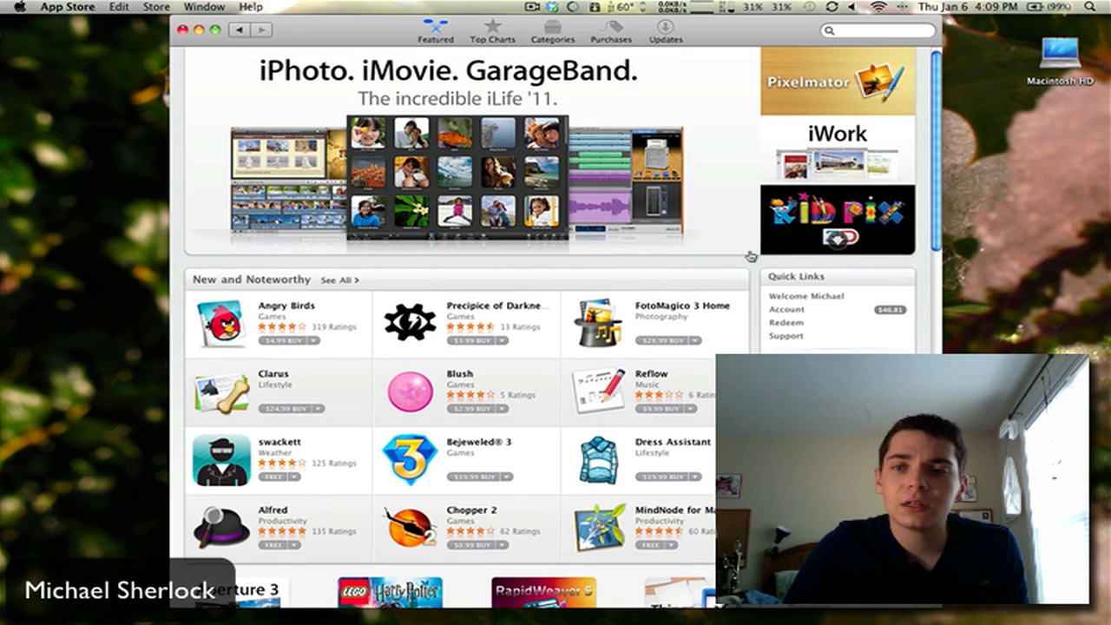
{"action": "scroll", "scroll_direction": "down", "scroll_amount": 3}
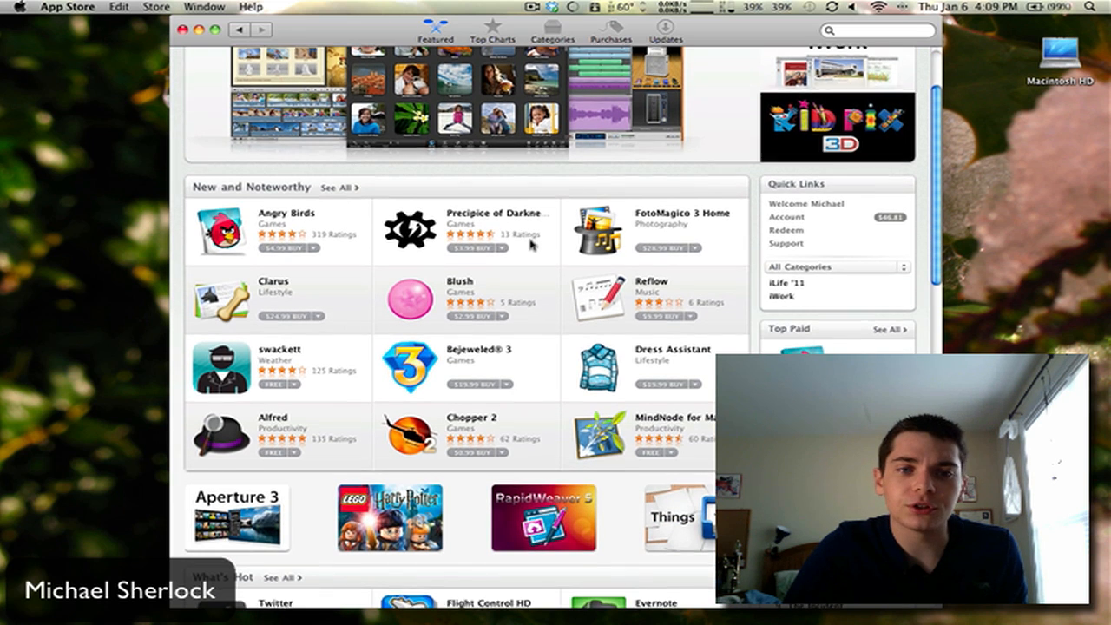
{"action": "left_click", "coordinate": [237, 518]}
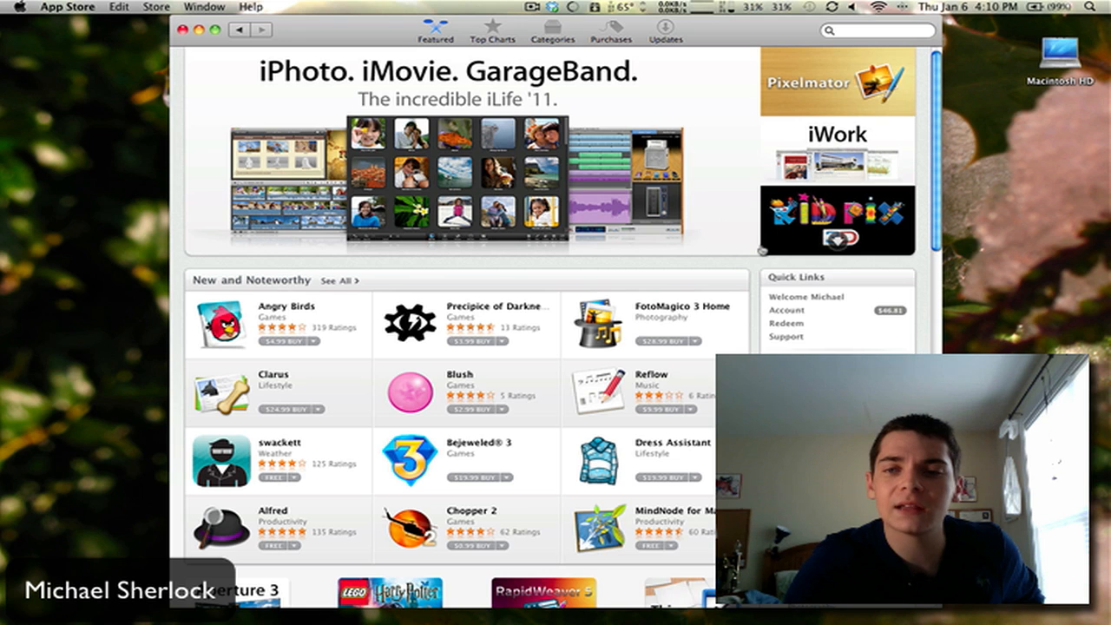
- Scroll down the Featured page to reach Apple Remote Desktop's $79.99 product page
{"action": "scroll", "scroll_direction": "down", "scroll_amount": 3}
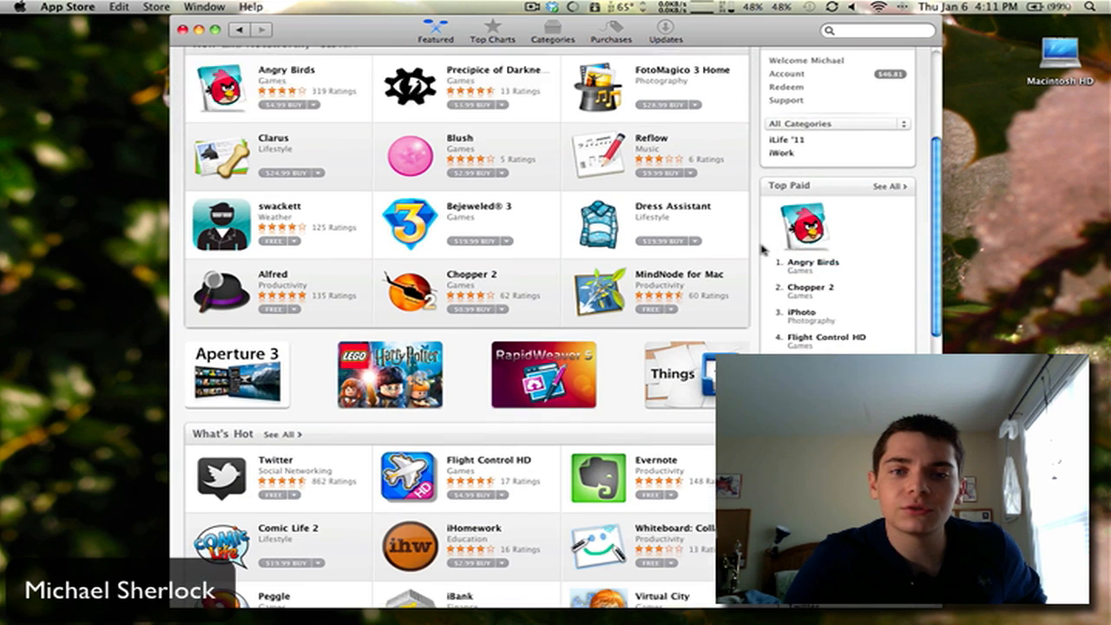
{"action": "scroll", "scroll_direction": "down", "scroll_amount": 3}
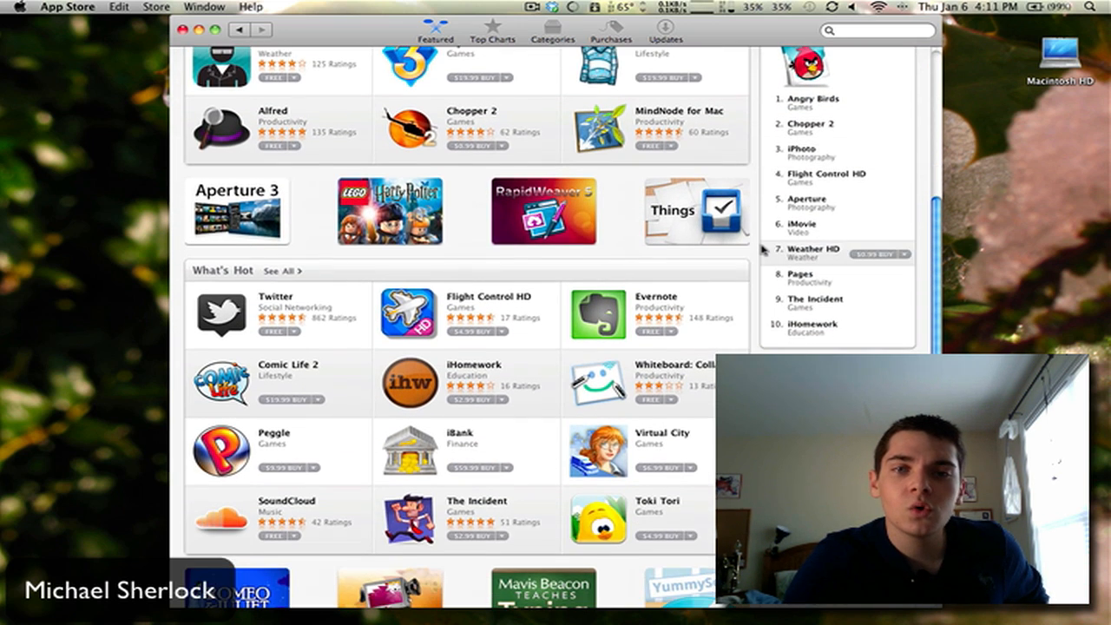
{"action": "mouse_move", "coordinate": [407, 278]}
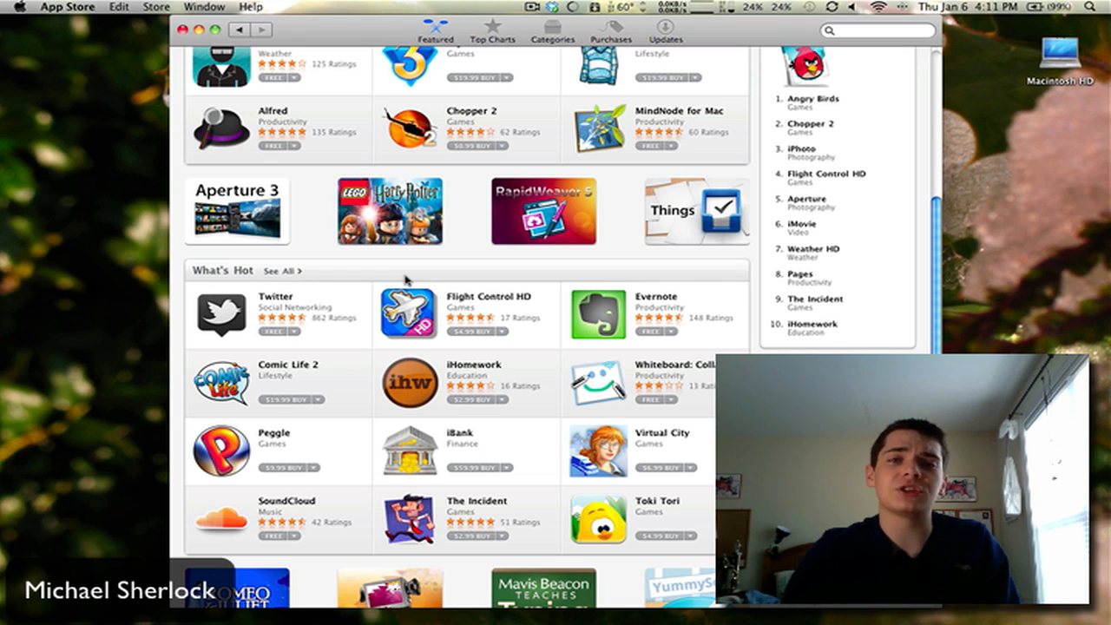
{"action": "mouse_move", "coordinate": [530, 327]}
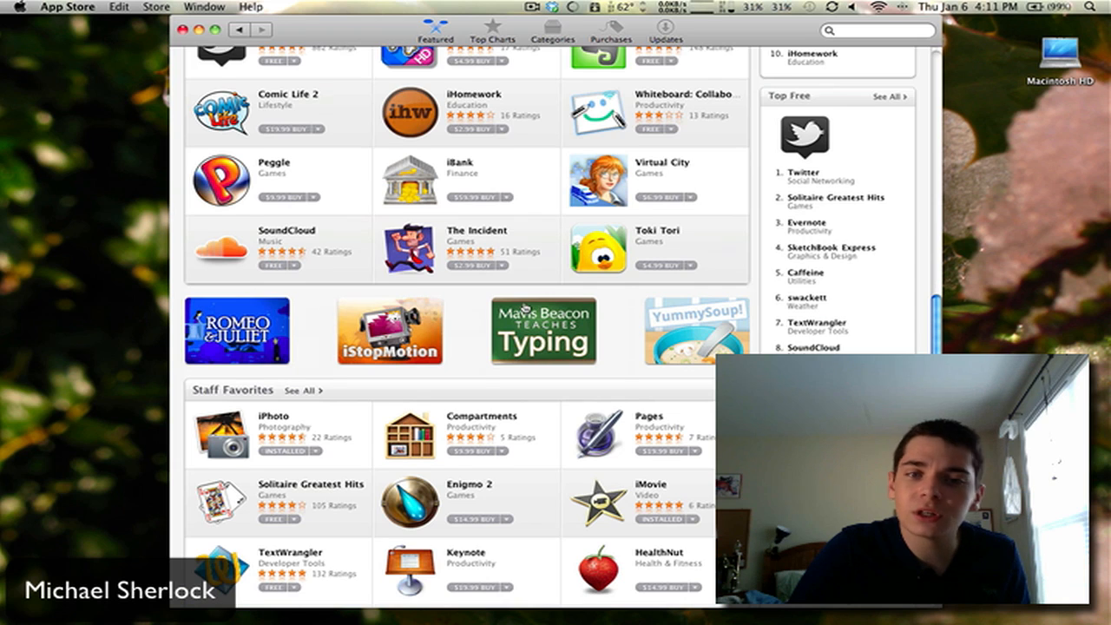
{"action": "scroll", "scroll_direction": "down", "scroll_amount": 3}
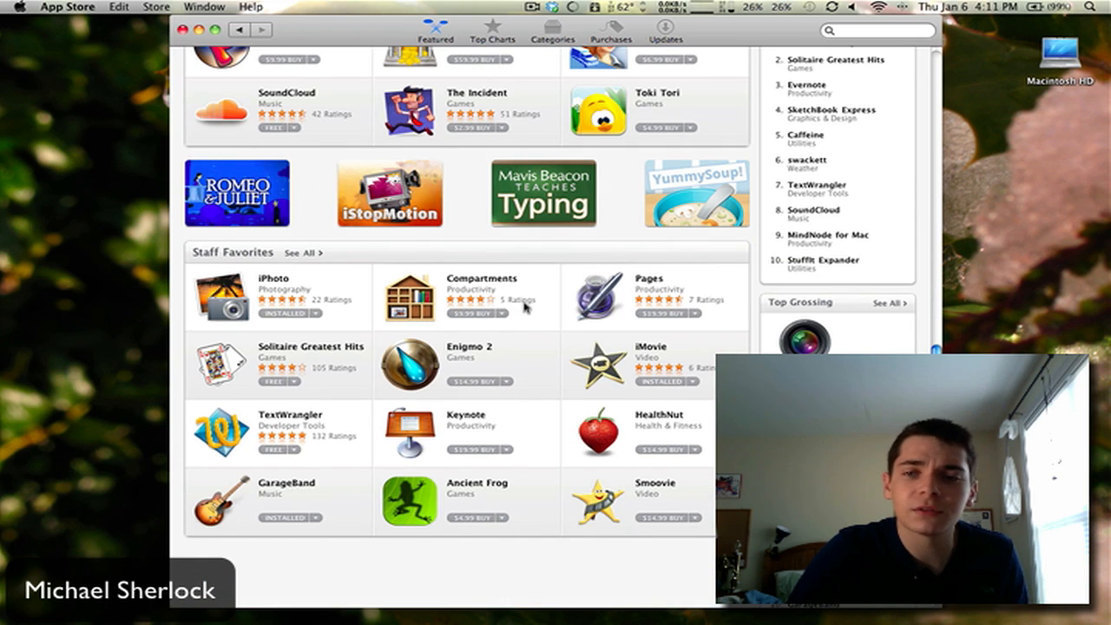
{"action": "scroll", "scroll_direction": "down", "scroll_amount": 3}
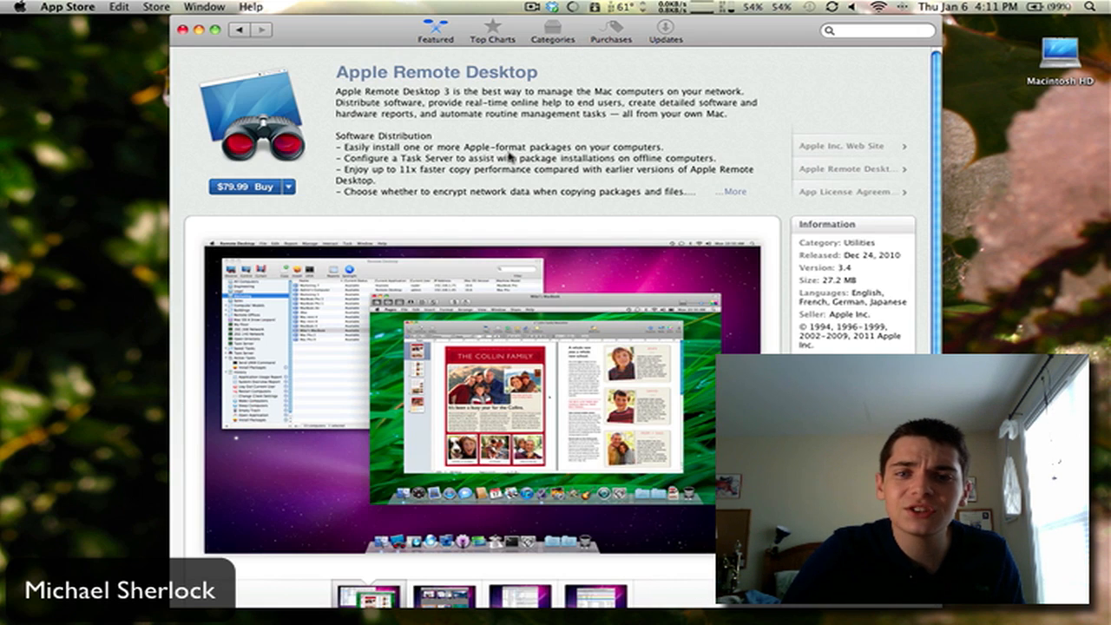
- Scroll through the Apple Remote Desktop page before returning to Featured
{"action": "scroll", "scroll_direction": "down", "scroll_amount": 3}
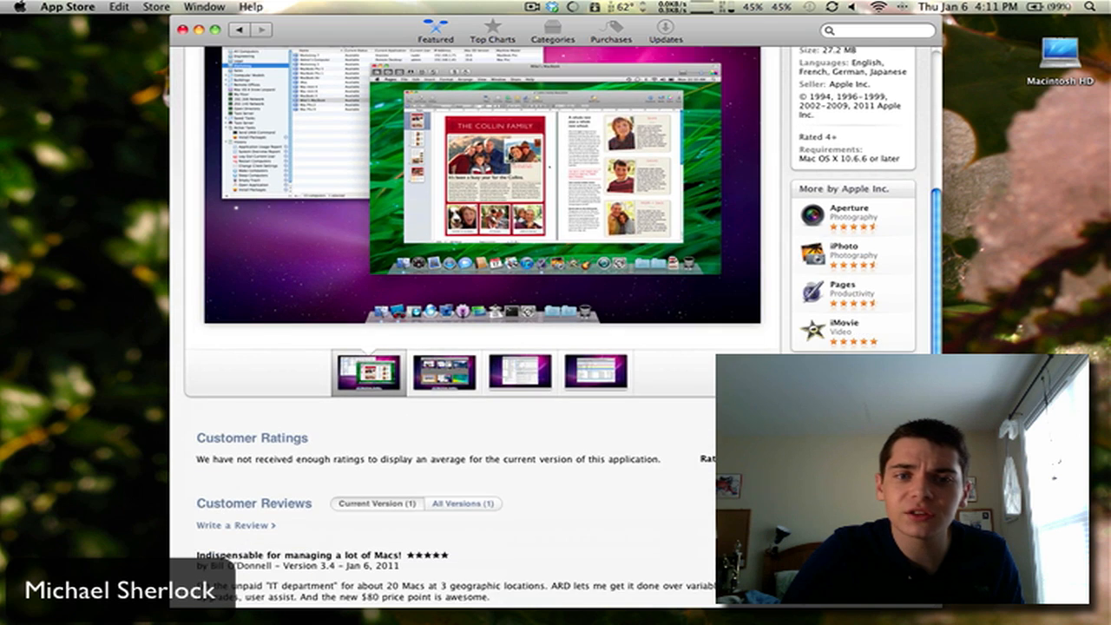
{"action": "scroll", "scroll_direction": "down", "scroll_amount": 3}
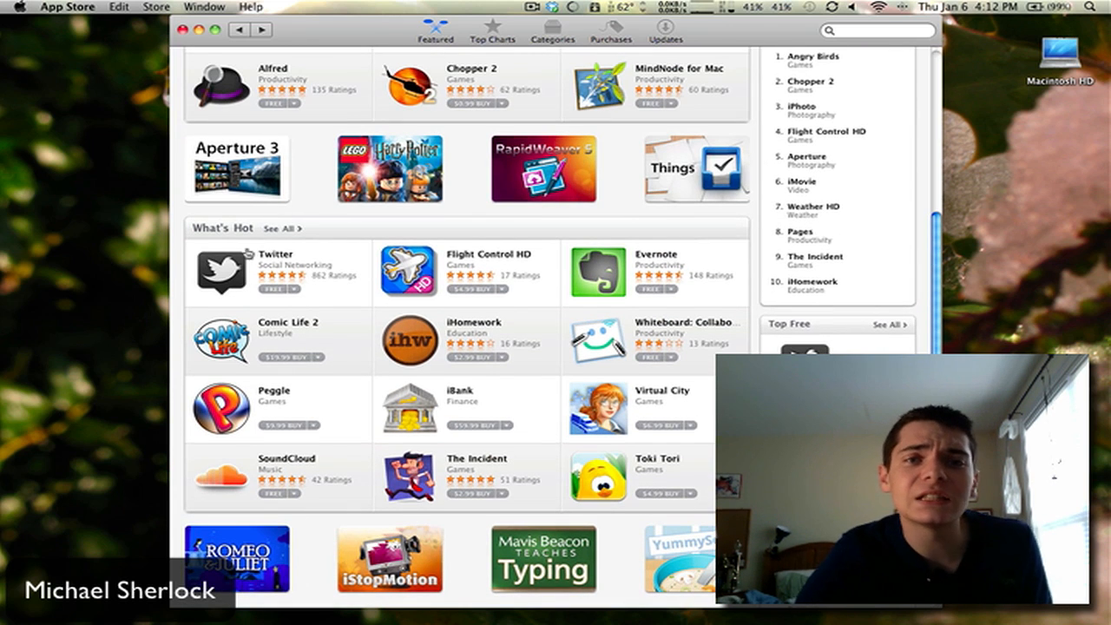
- Install the free Twitter app, signing in with the Apple ID
{"action": "left_click", "coordinate": [222, 271]}
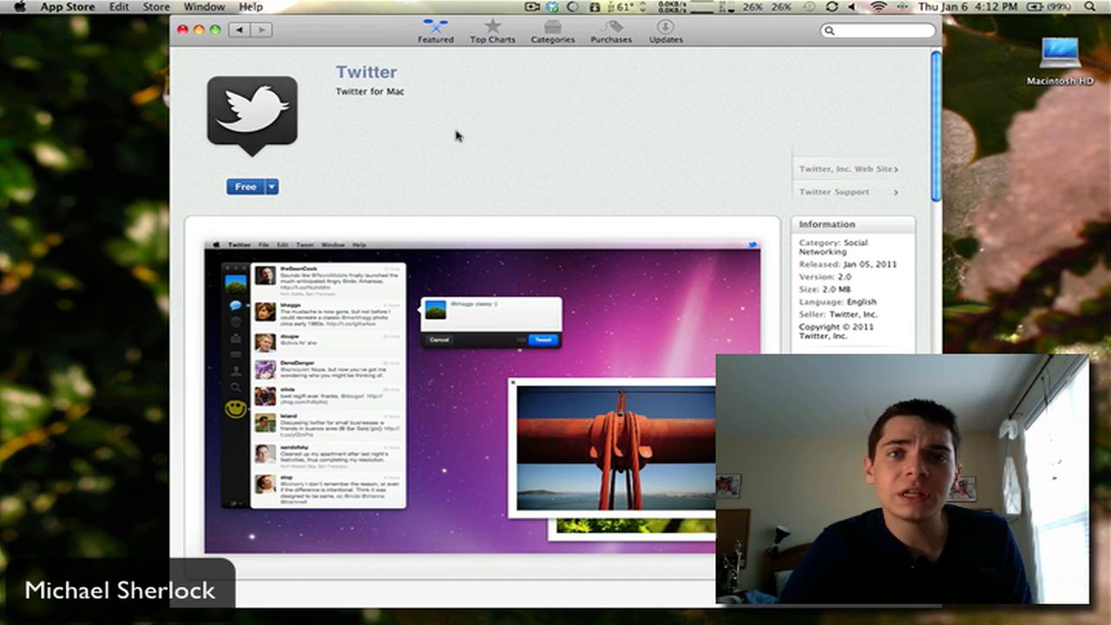
{"action": "left_click", "coordinate": [245, 187]}
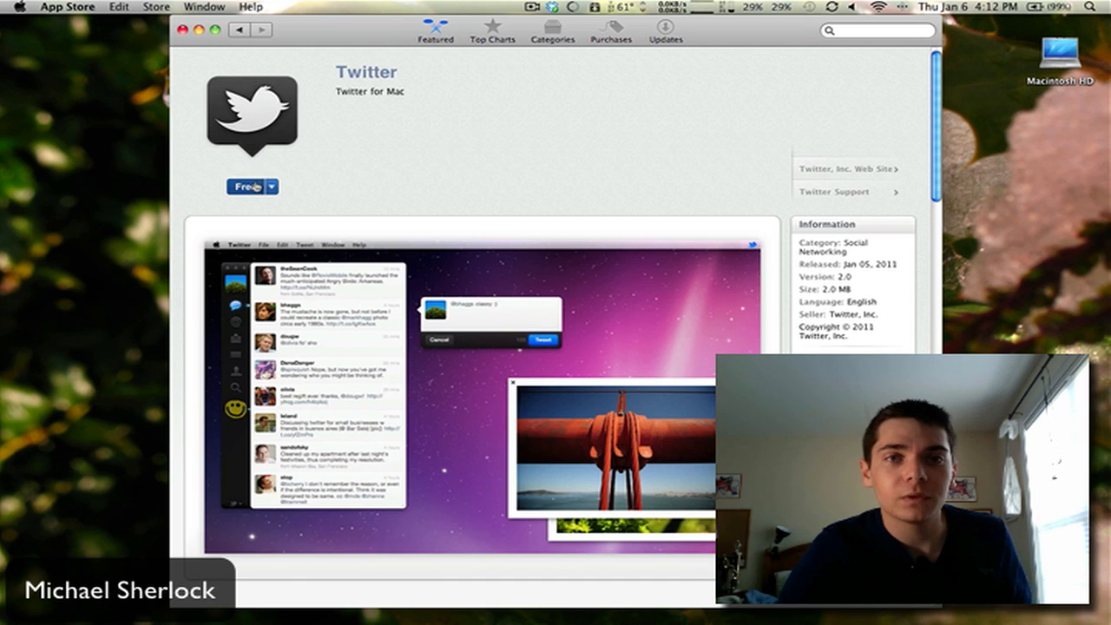
{"action": "mouse_move", "coordinate": [247, 188]}
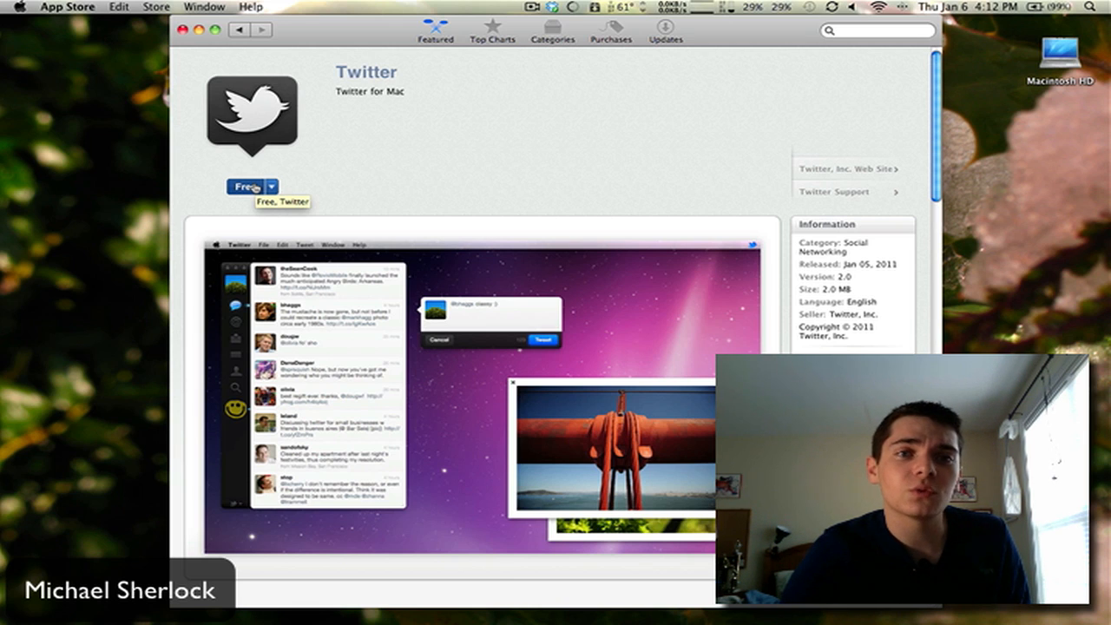
{"action": "left_click", "coordinate": [245, 186]}
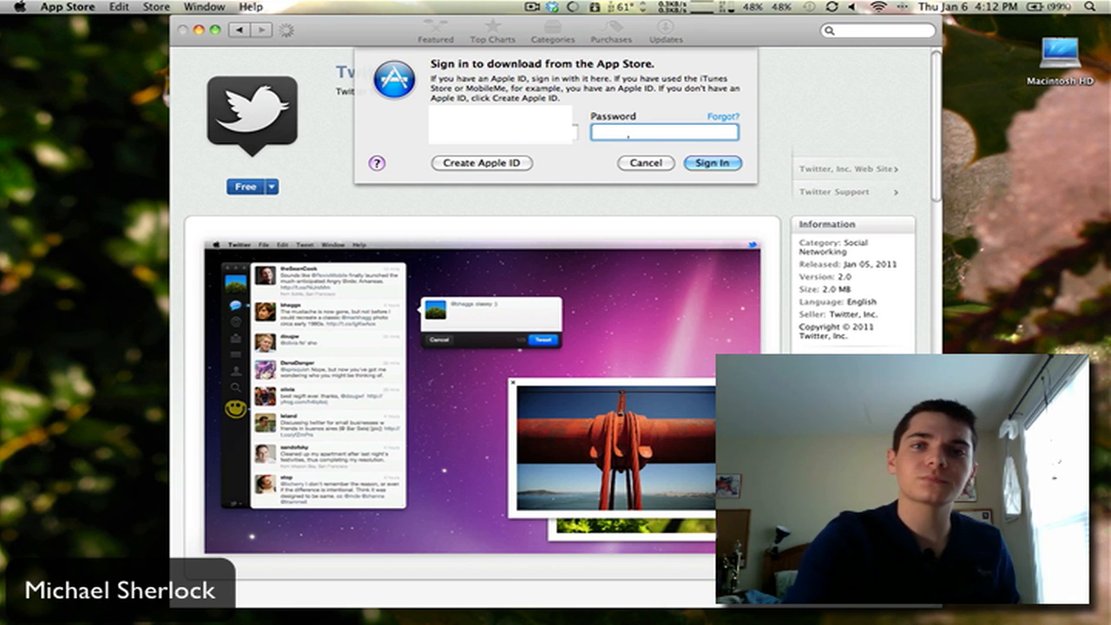
{"action": "left_click", "coordinate": [646, 164]}
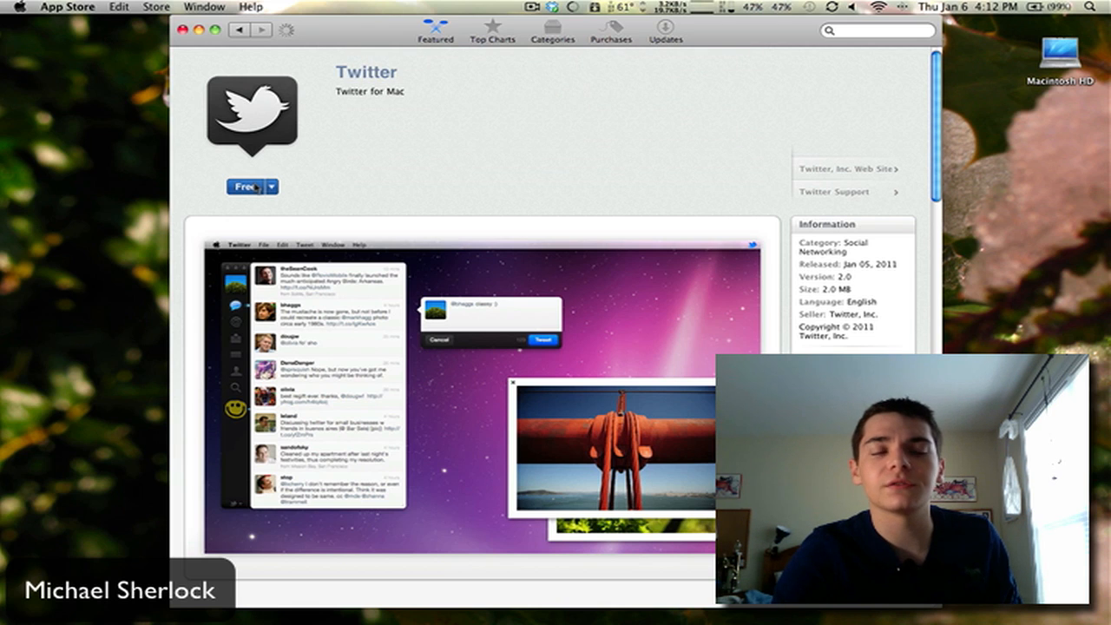
{"action": "left_click", "coordinate": [246, 188]}
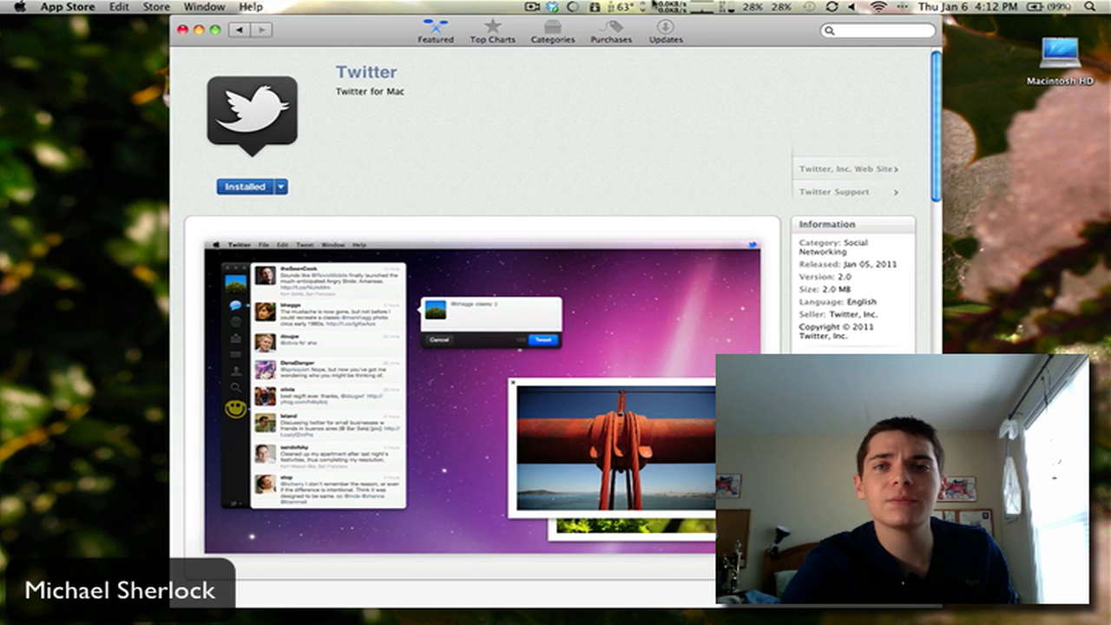
- Check the Updates page, which reports all apps up to date
{"action": "left_click", "coordinate": [665, 31]}
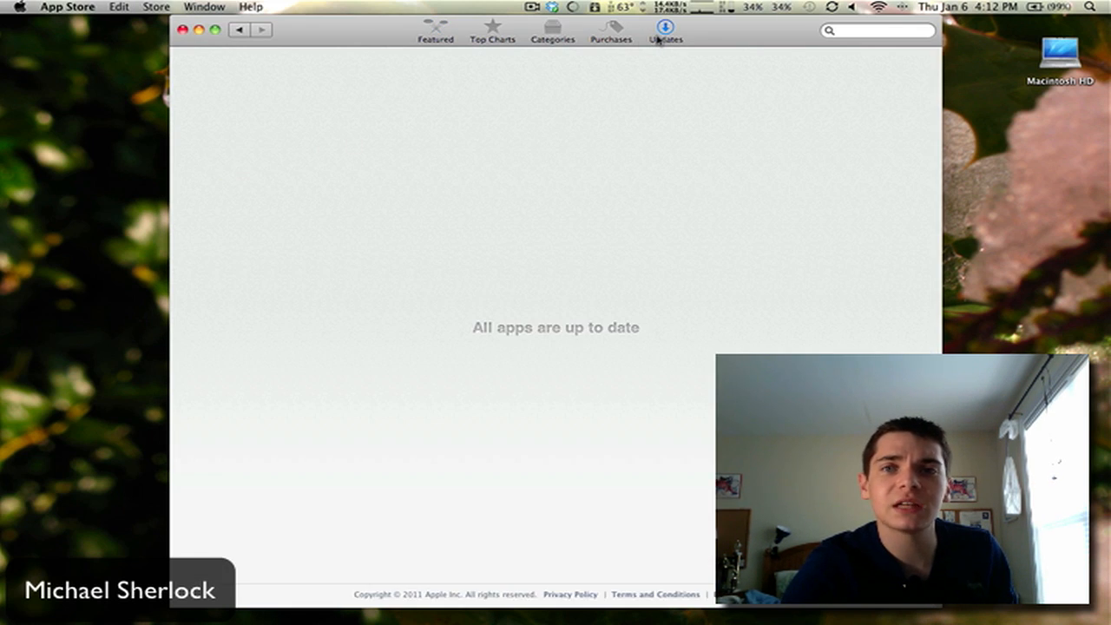